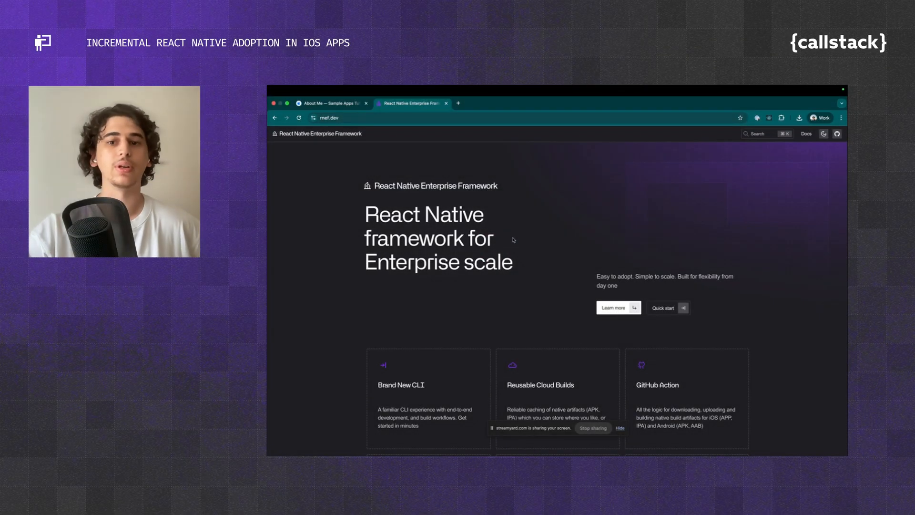
Browse the RNEF Quick start with the yarn install command, then the iOS Brownfield integration guide.
click(667, 308)
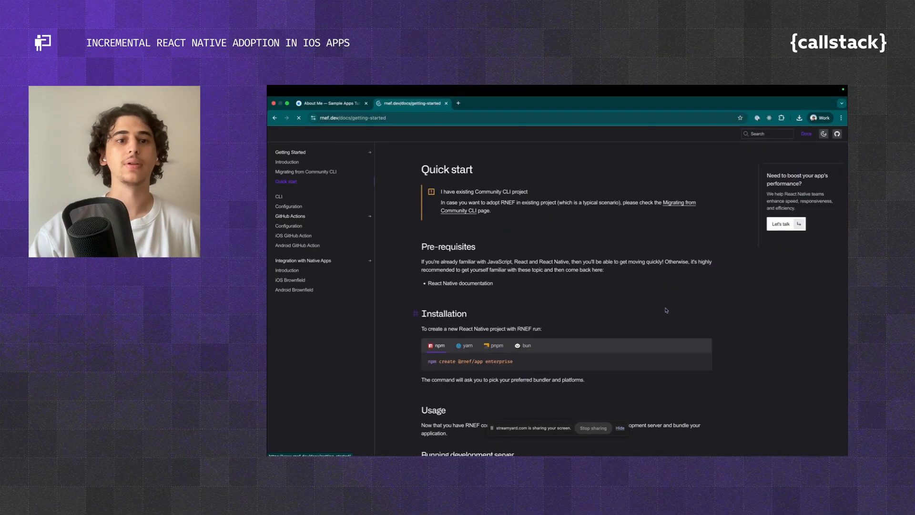
click(467, 345)
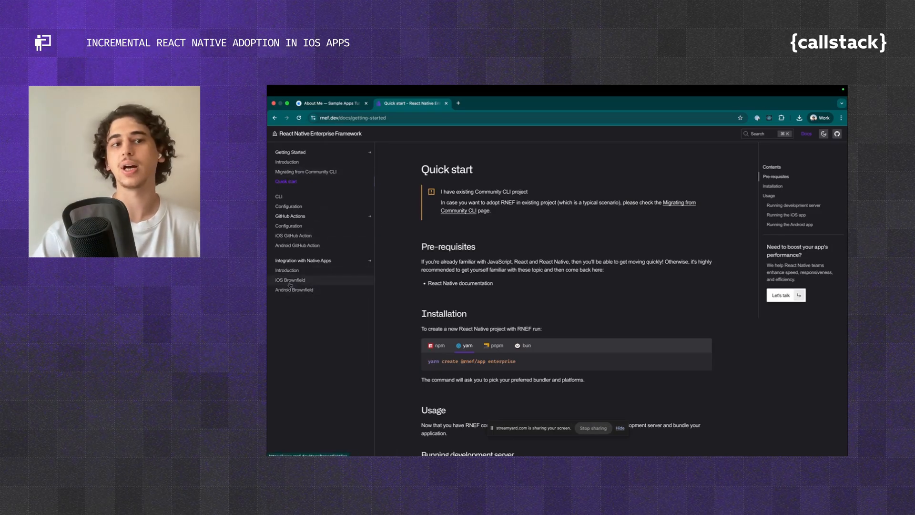
click(289, 279)
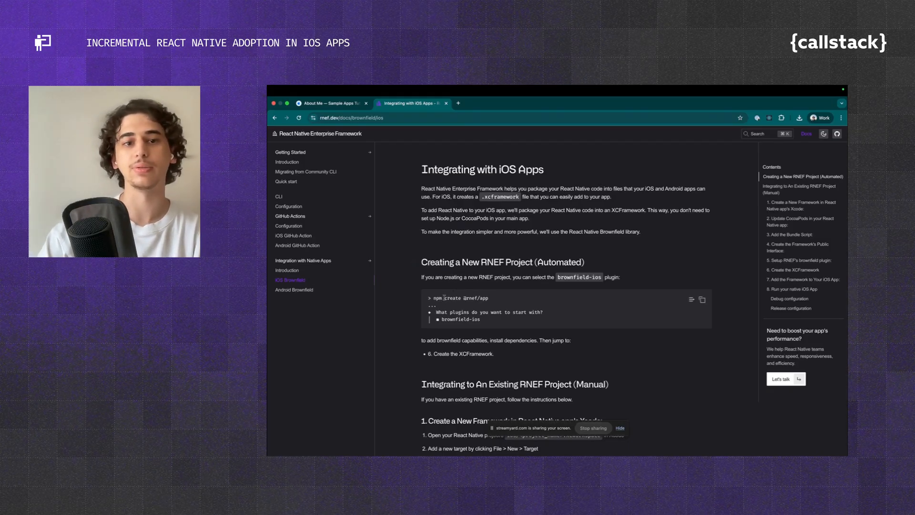
drag(443, 298, 487, 297)
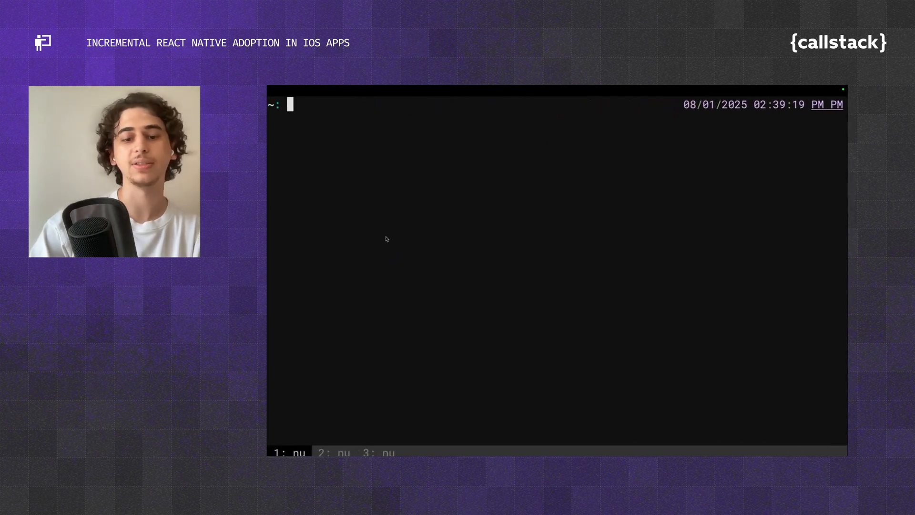
text(yarn create @rnef/app)
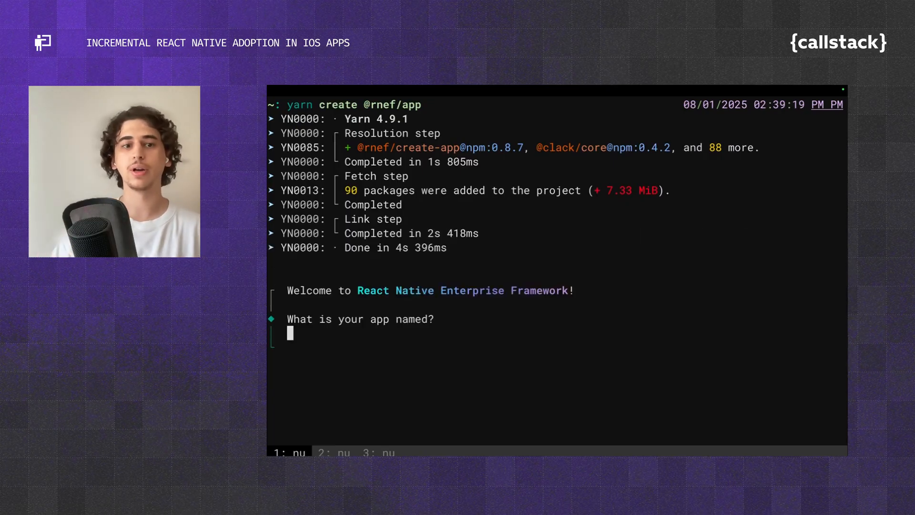
text(HelloBrownfield)
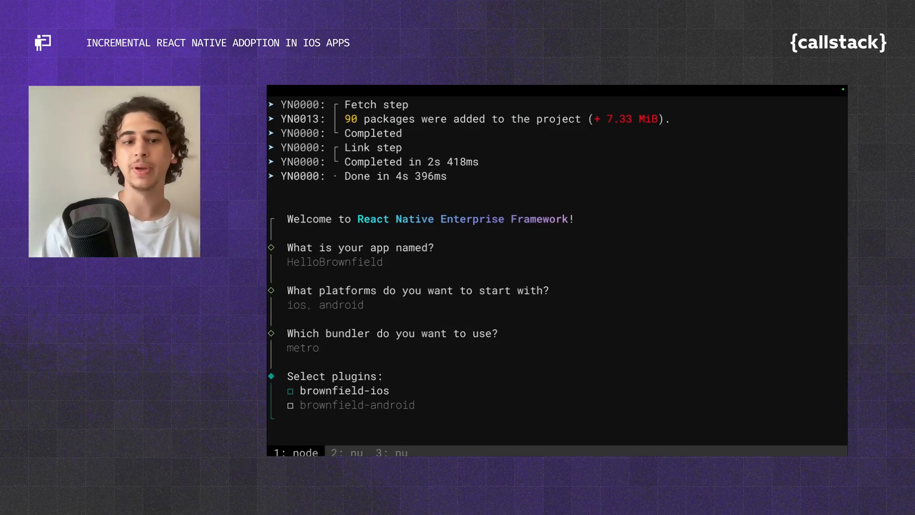
key(Down)
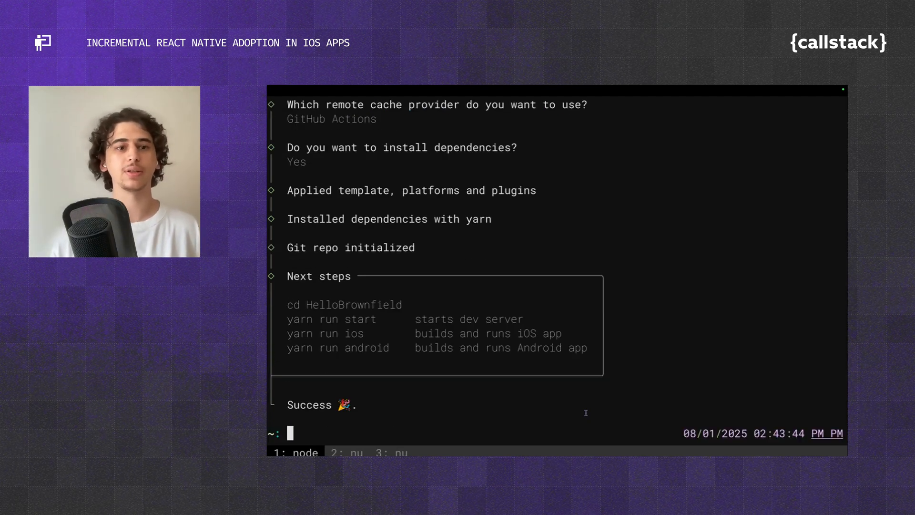
text(nvim H)
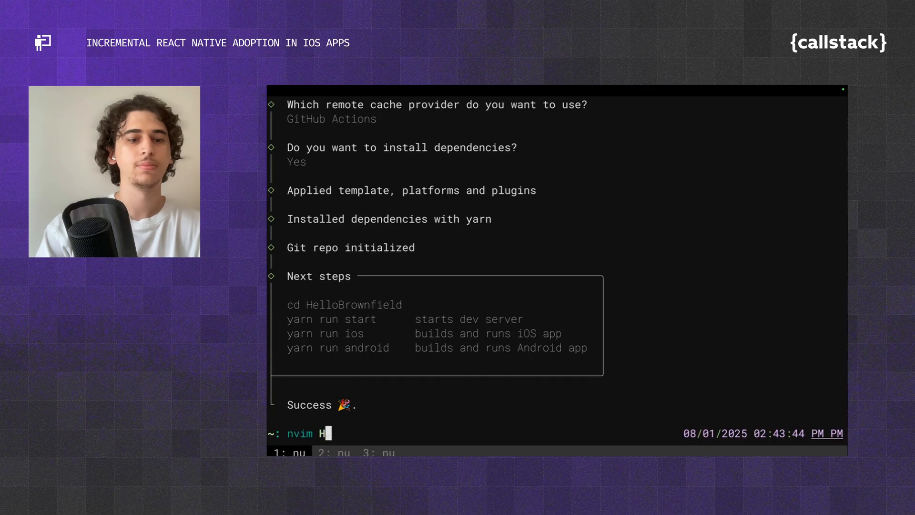
Browse HelloBrownfield/ in Neovim and switch to a shell inside the project folder.
text(elloBrownfield/)
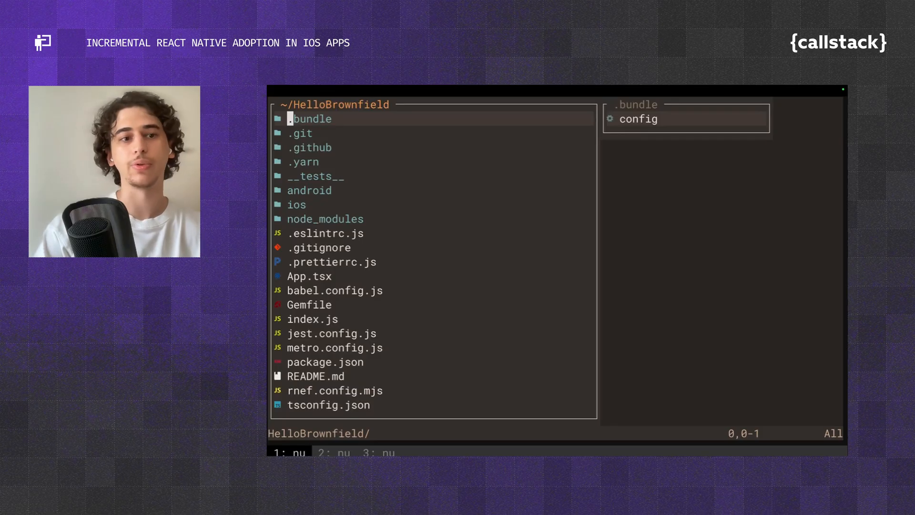
click(309, 277)
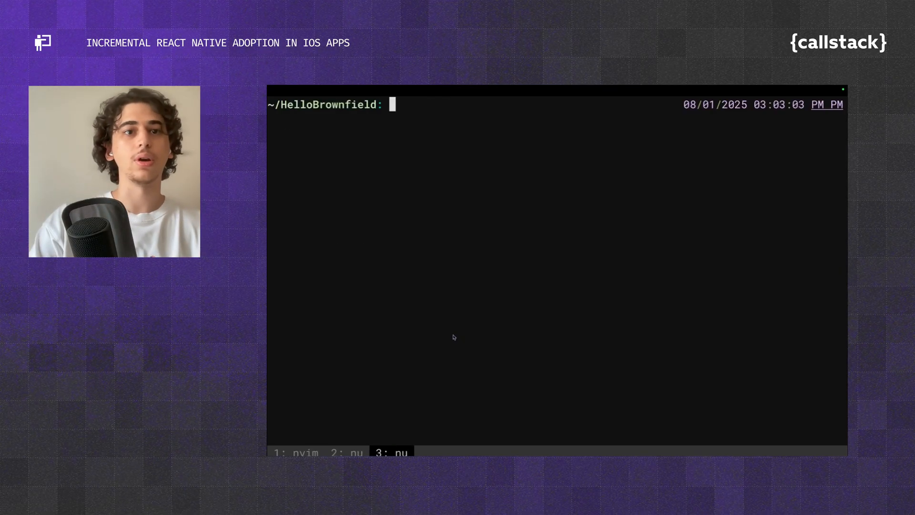
Reveal the .rnef cache > ios > package folder in Finder showing the three built XCFrameworks.
text(open .rnef)
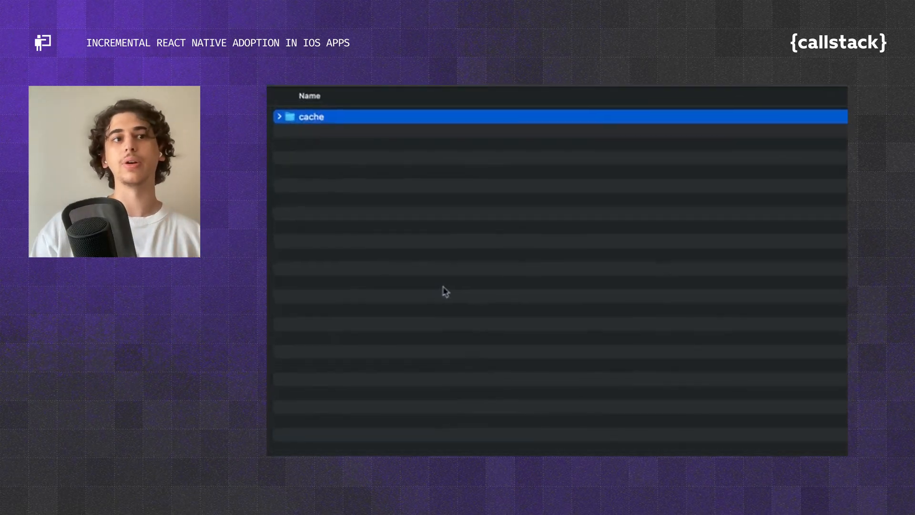
click(280, 116)
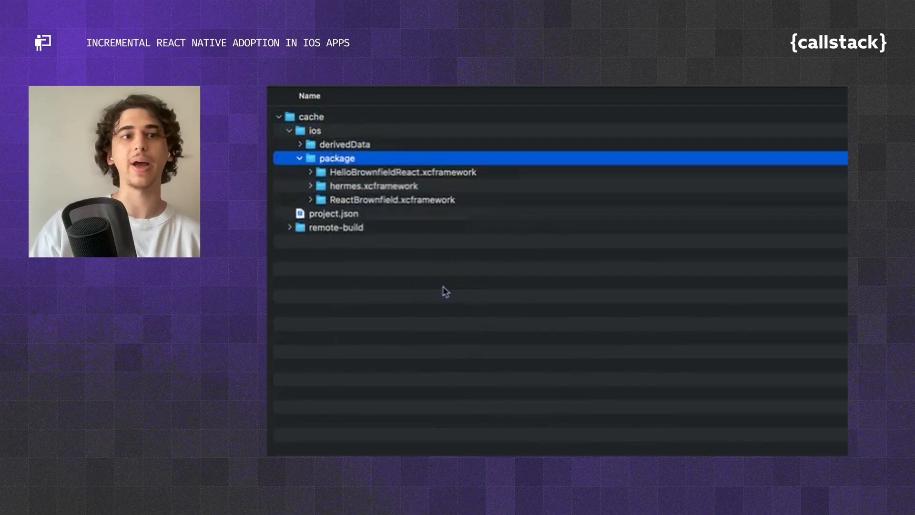
click(402, 171)
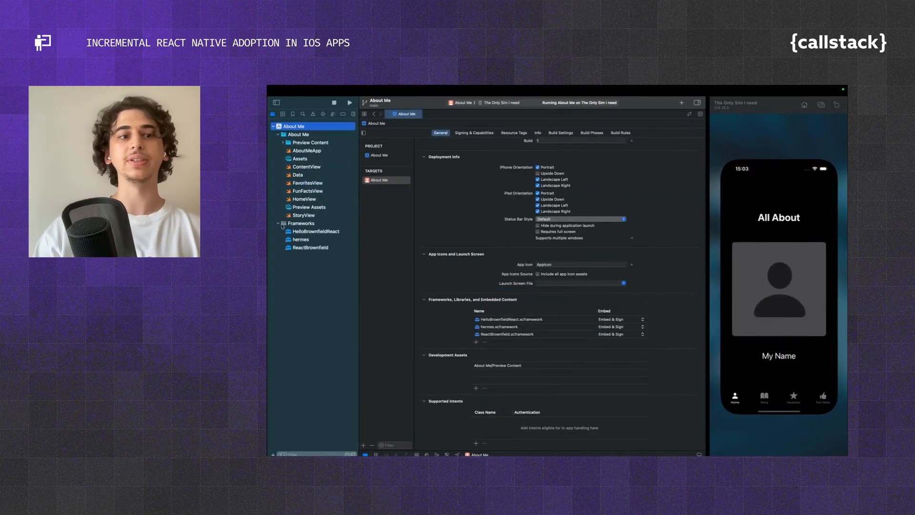
Inspect the Frameworks group and bring up the AboutMeApp Swift source in the editor.
click(302, 223)
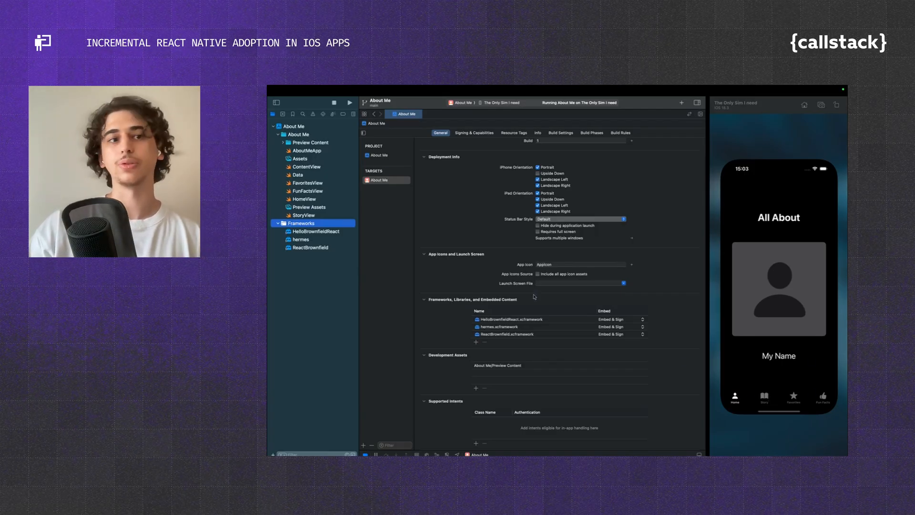
click(306, 151)
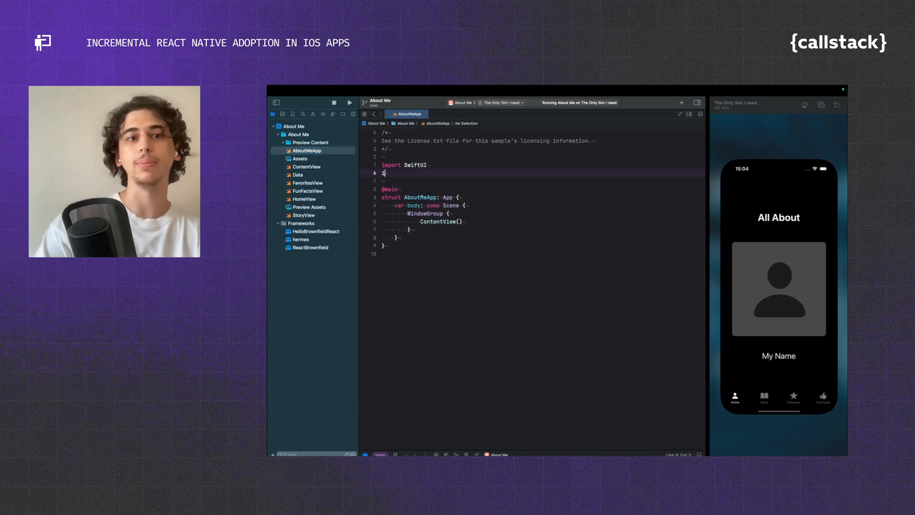
Import HelloBrownfieldReact and add an init setting ReactNativeBrownfield.shared.bundle and calling startReactNative().
text(import)
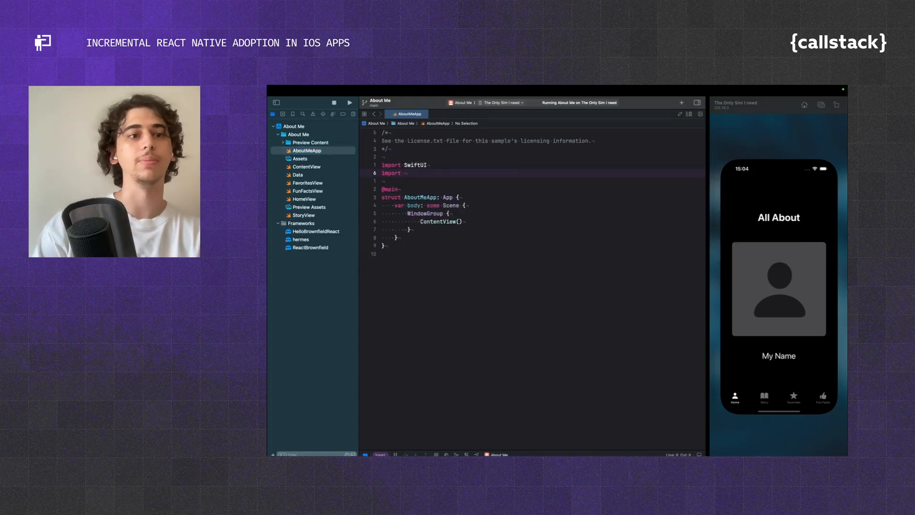
text(HelloBrownfieldReact)
text(init() {)
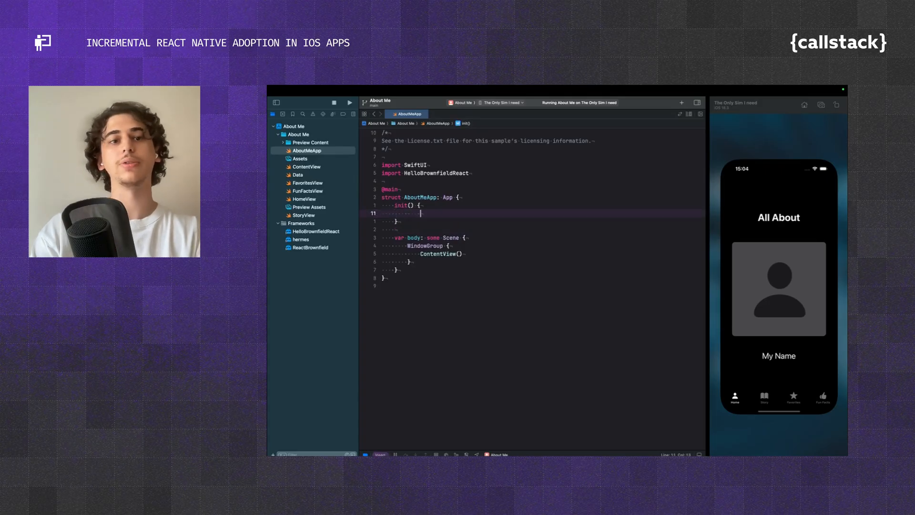
text(ReactNativeBrownfield)
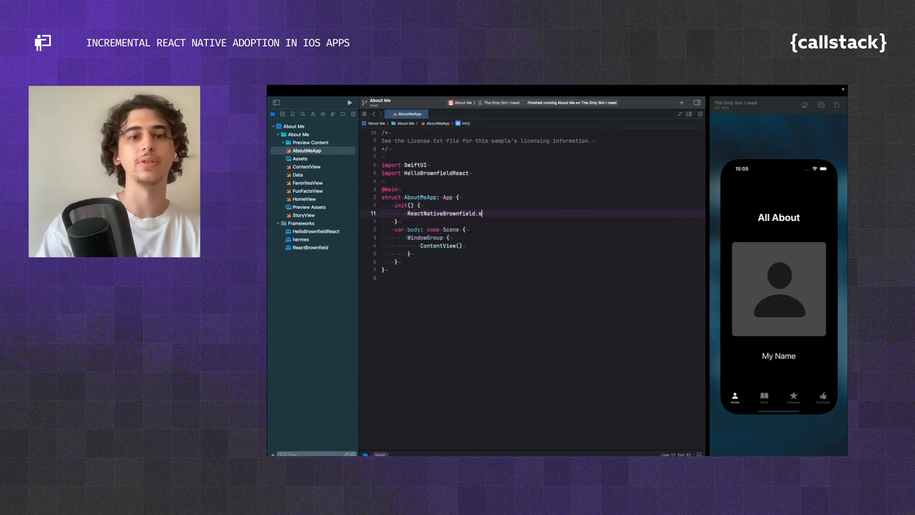
text(.shared.bundle = ReactNative)
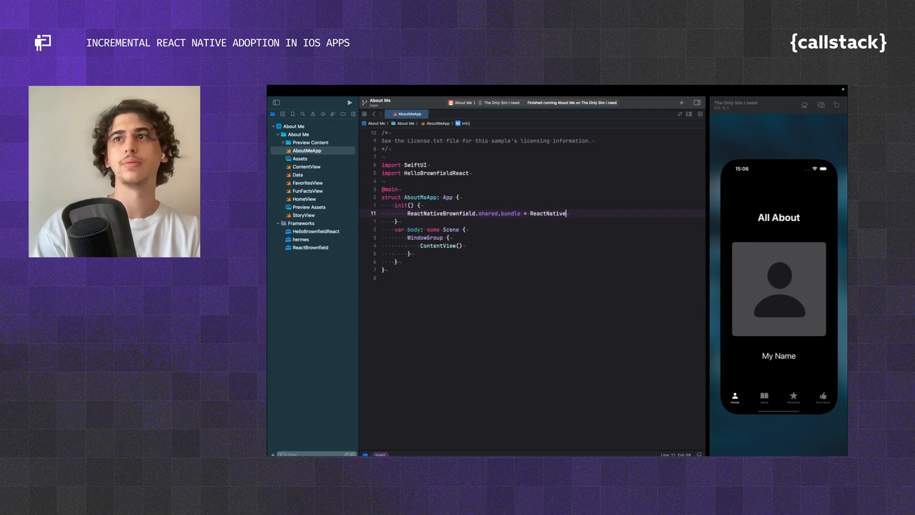
text(Bundle)
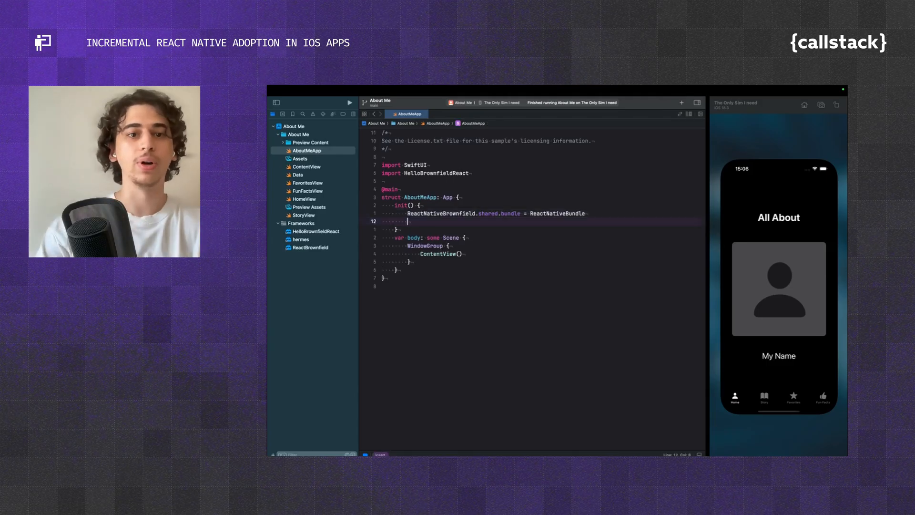
text(ReactNativeBrownfield.shared.startReactNative()
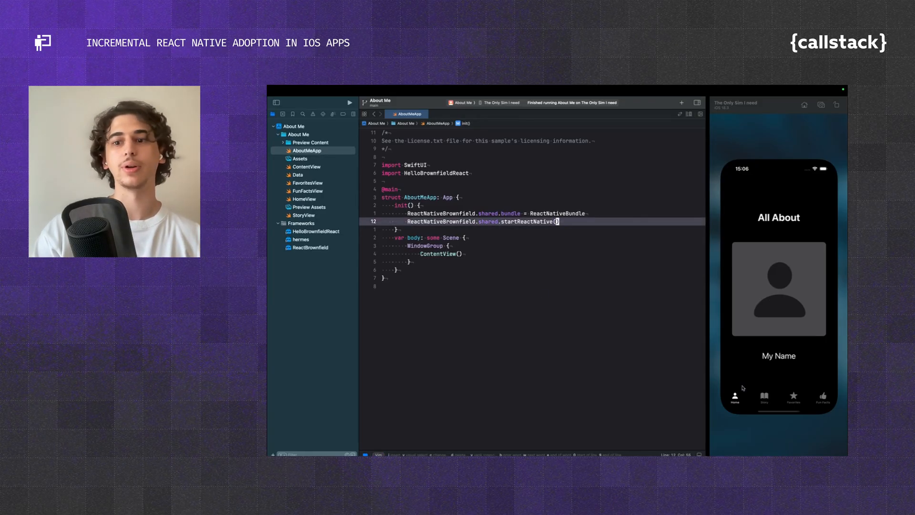
click(303, 214)
text(import)
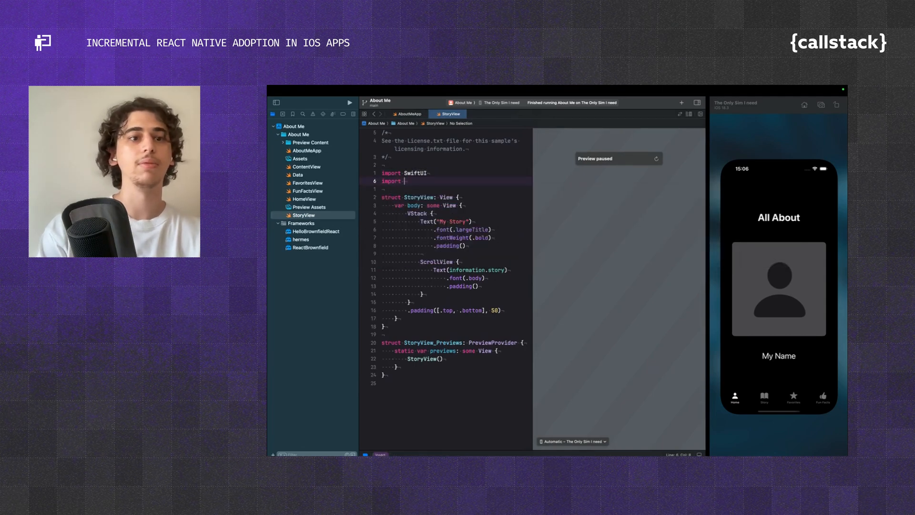
Import HelloBrownfieldReact in StoryView and replace the VStack's story text with ReactNativeView(moduleName:).
text(HelloBrownfieldReact)
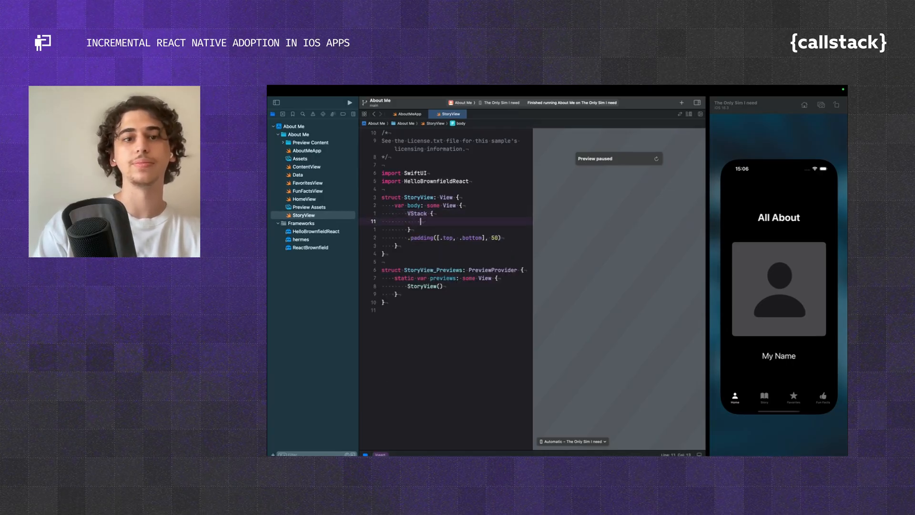
text(ReactNative)
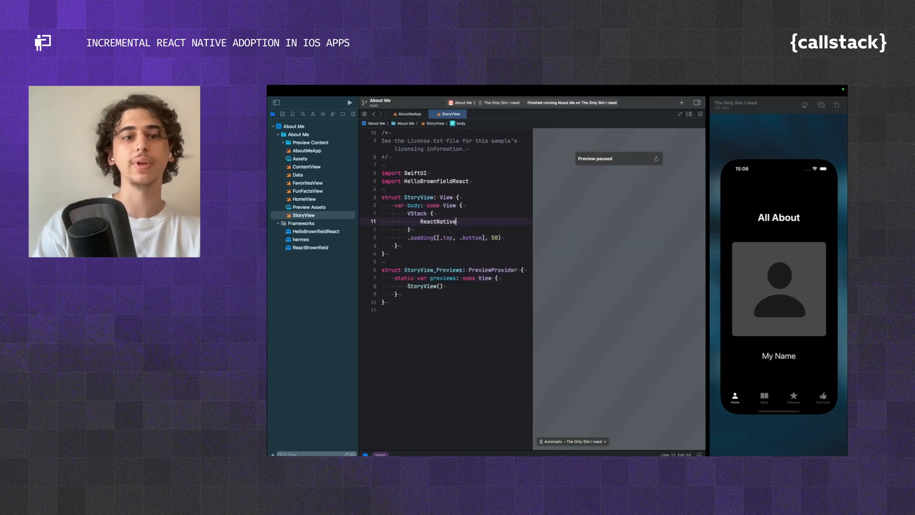
text(View)
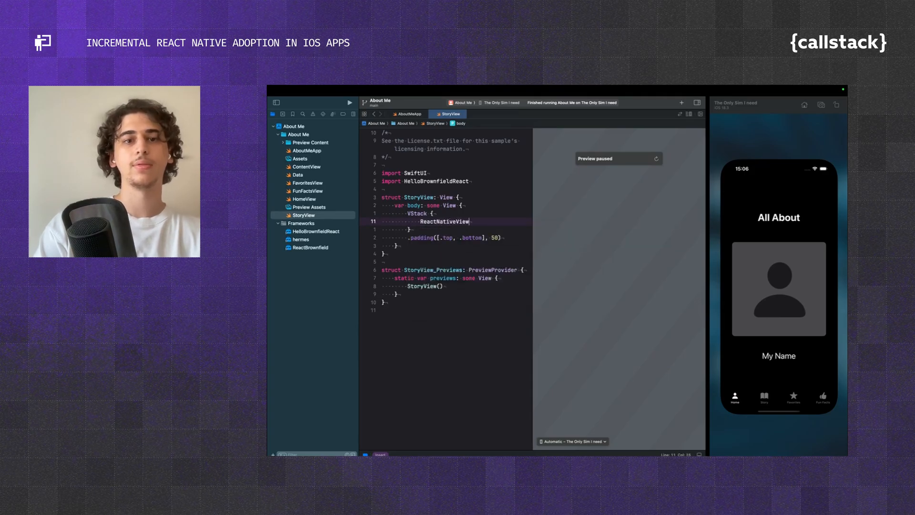
text((moduleName: String))
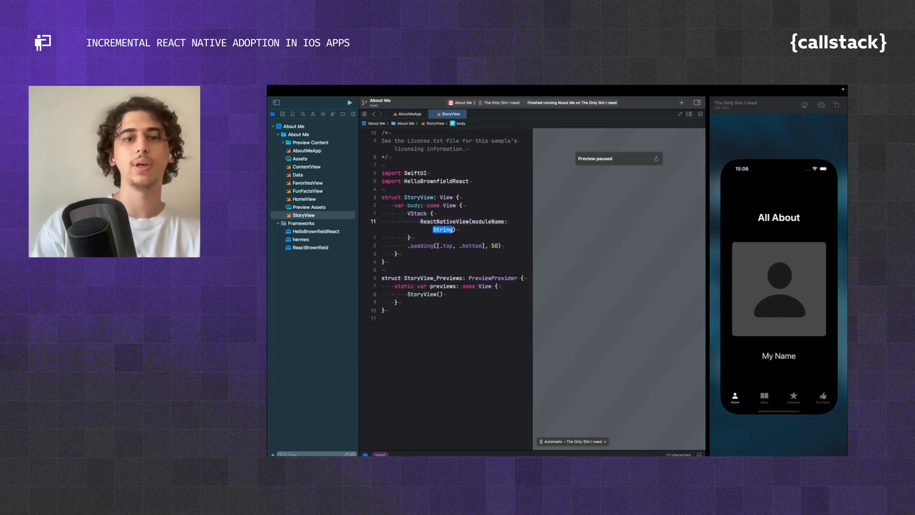